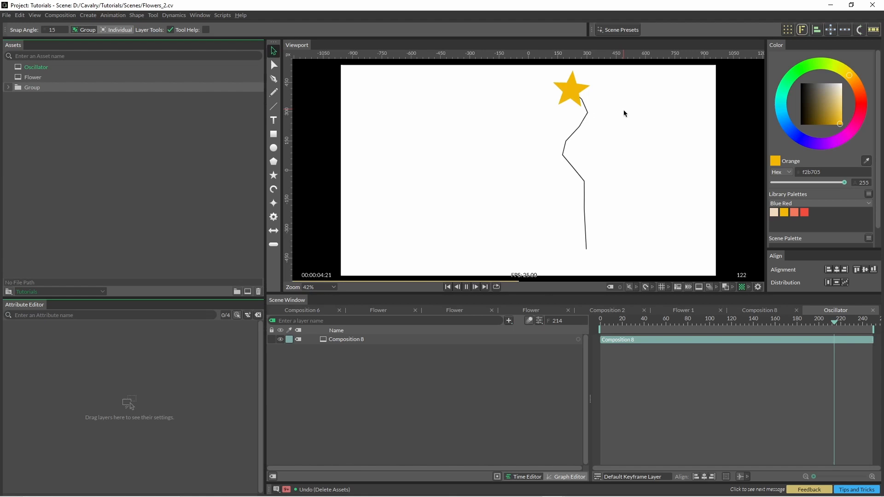
Step: Create a composition named Line holding a Basic Line shape at the canvas centre
click(466, 287)
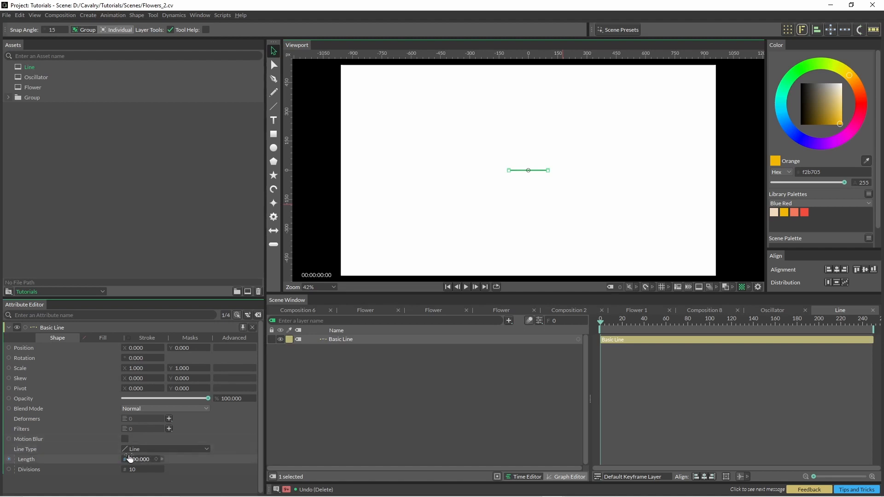
Step: Switch the line type to Spiral with outer radius 372 and end angle −6 for a curved stem
click(164, 450)
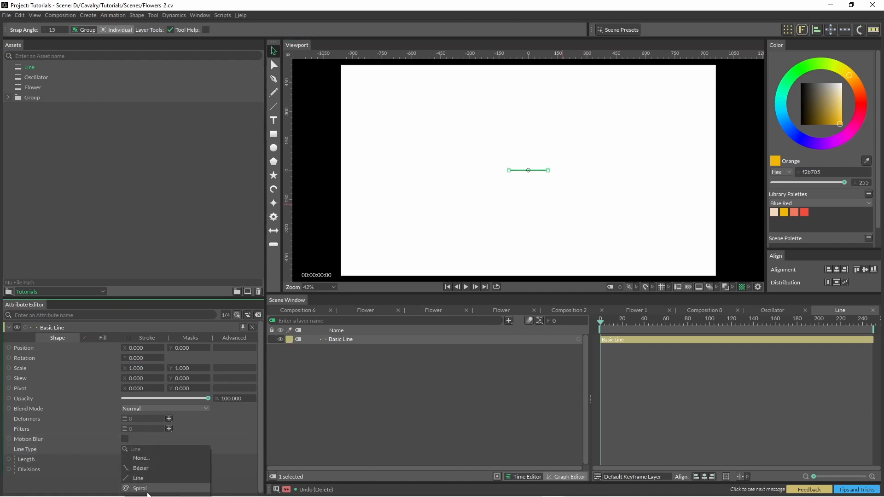
click(140, 488)
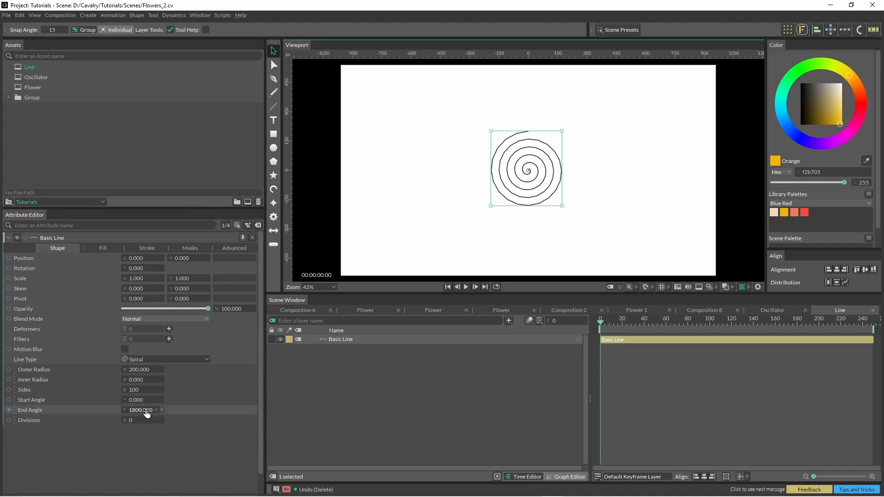
drag(147, 409, 140, 410)
text(250.000)
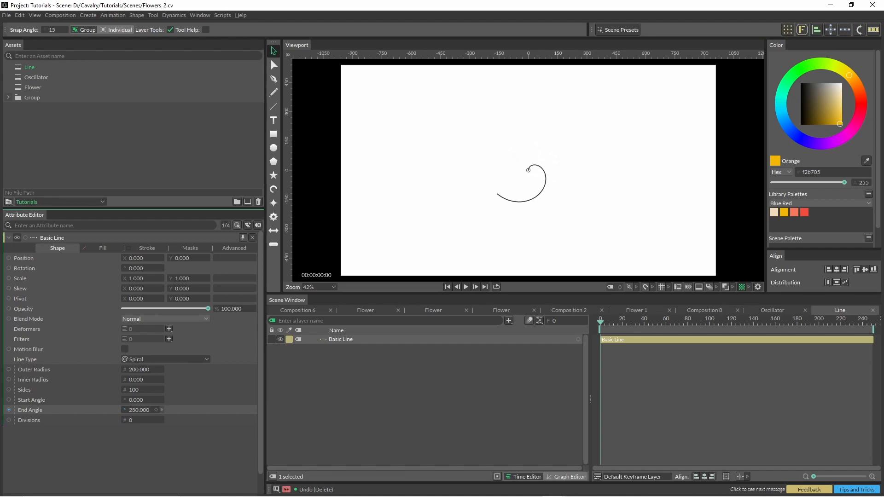
text(12.000)
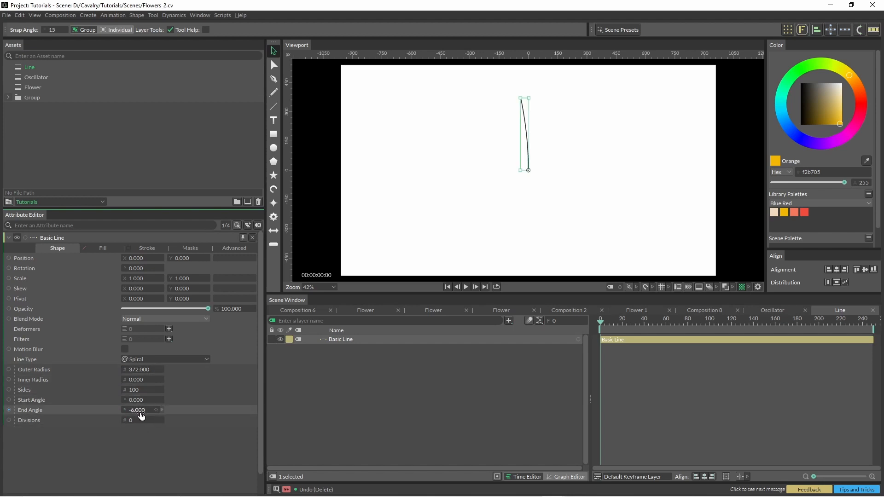
Step: Add Noise (−20 to 20) on the stem's end angle and paste the stem into the Flower composition
right_click(142, 409)
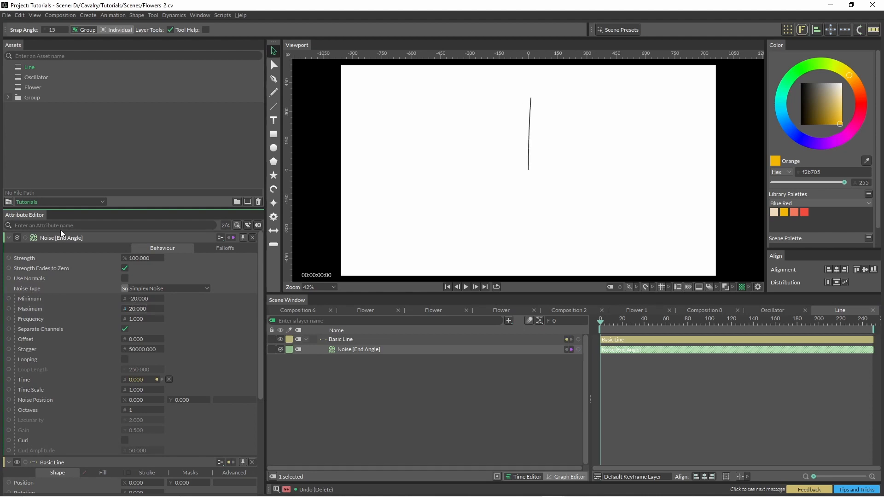
click(466, 287)
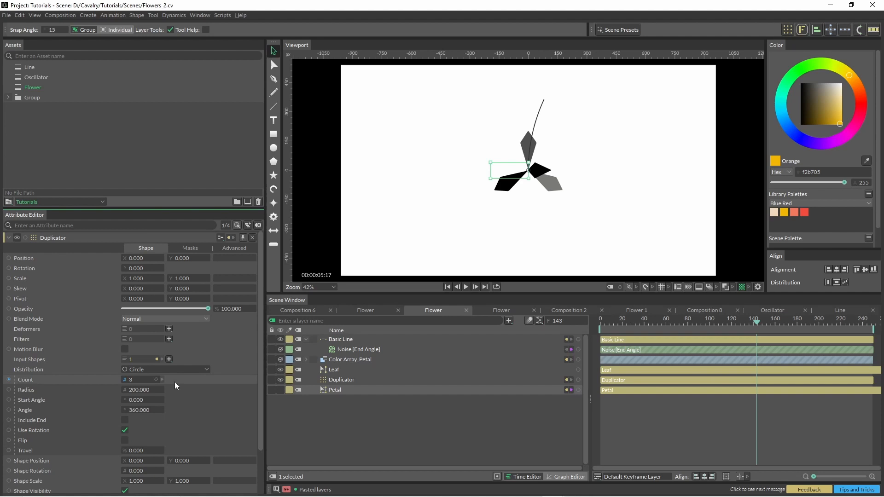
Step: Set the petal Duplicator count to 14, add a Pathfinder on its position using Basic Line, and scale it to 0.54
text(14)
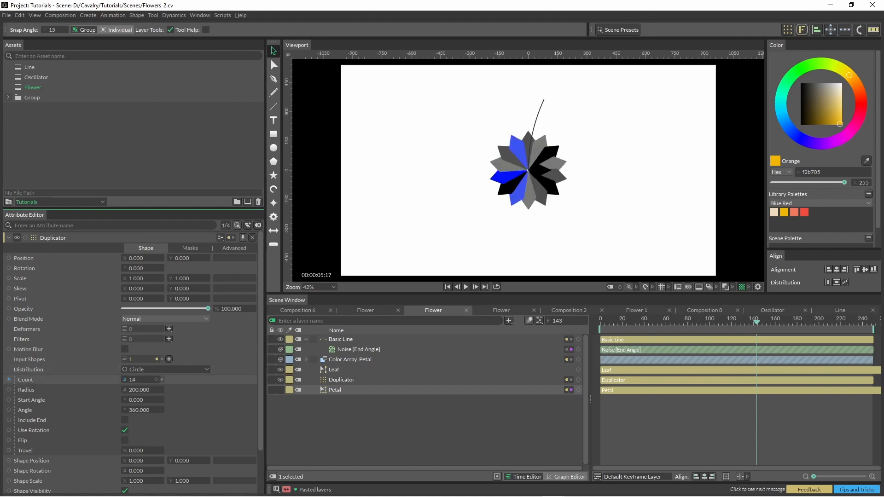
click(341, 380)
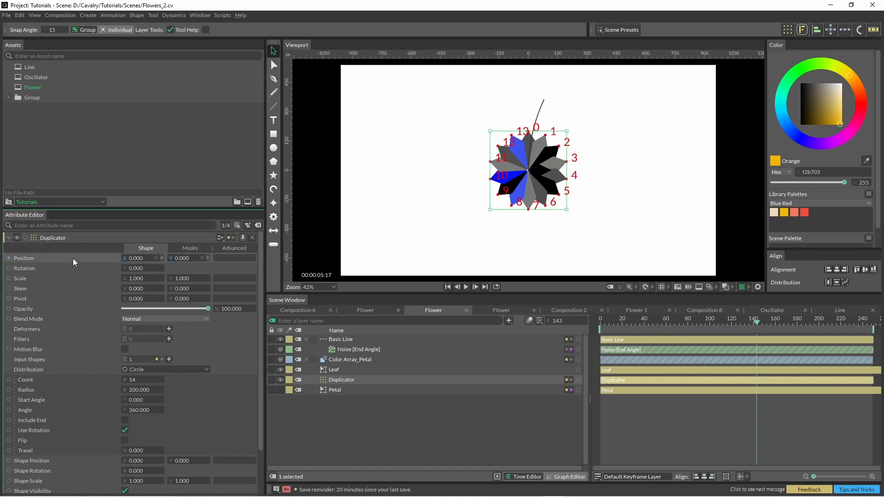
right_click(23, 258)
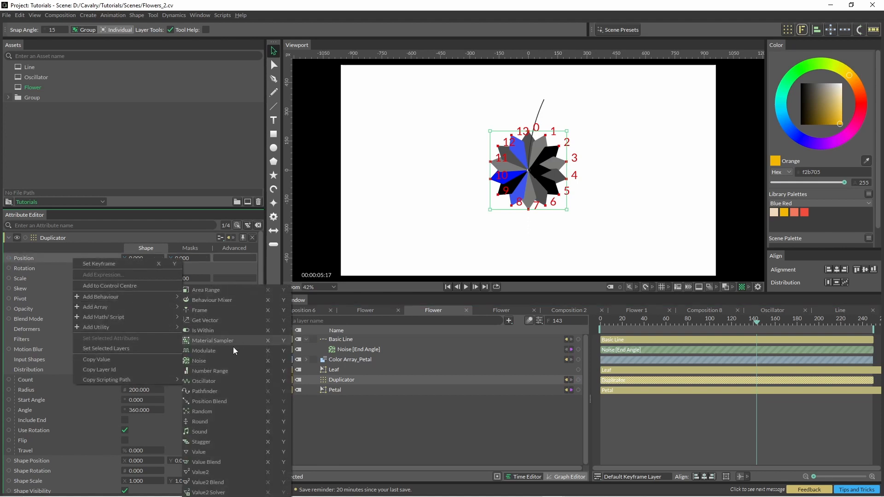
mouse_move(215, 396)
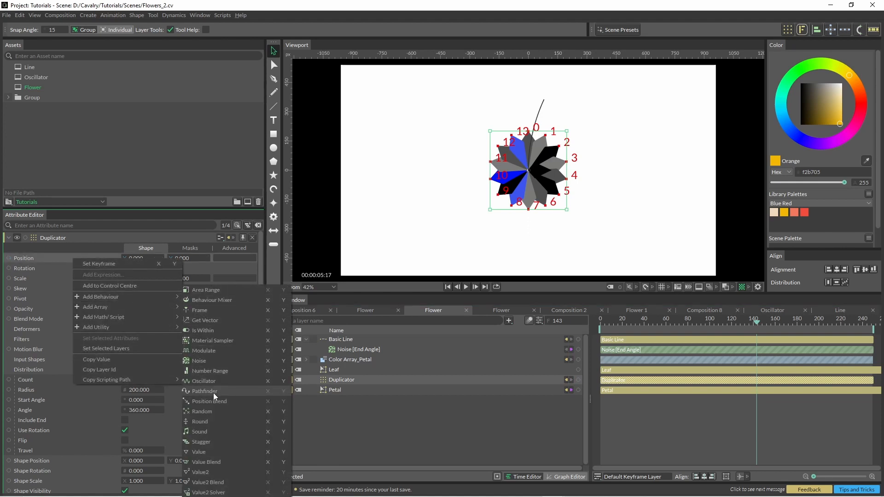
click(204, 391)
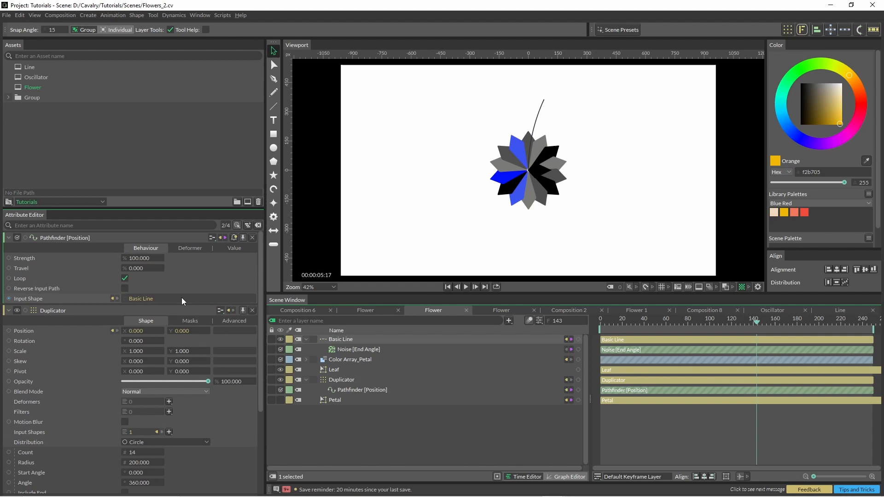
mouse_move(200, 257)
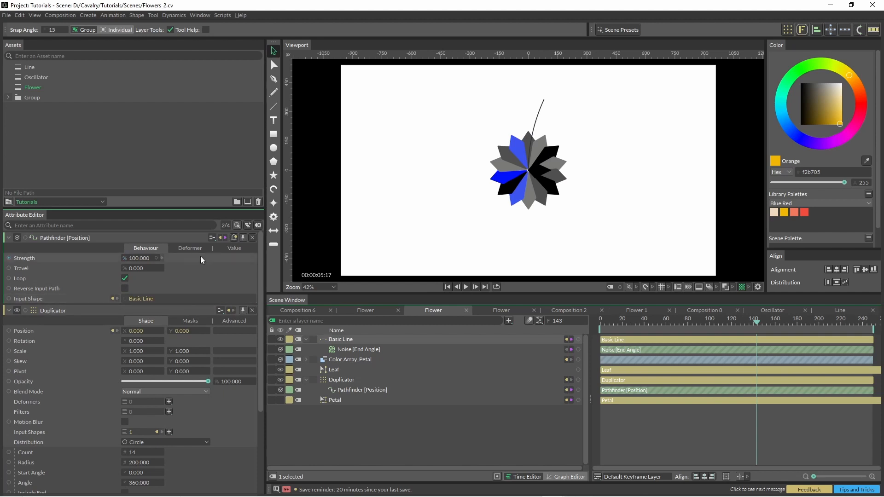
click(126, 278)
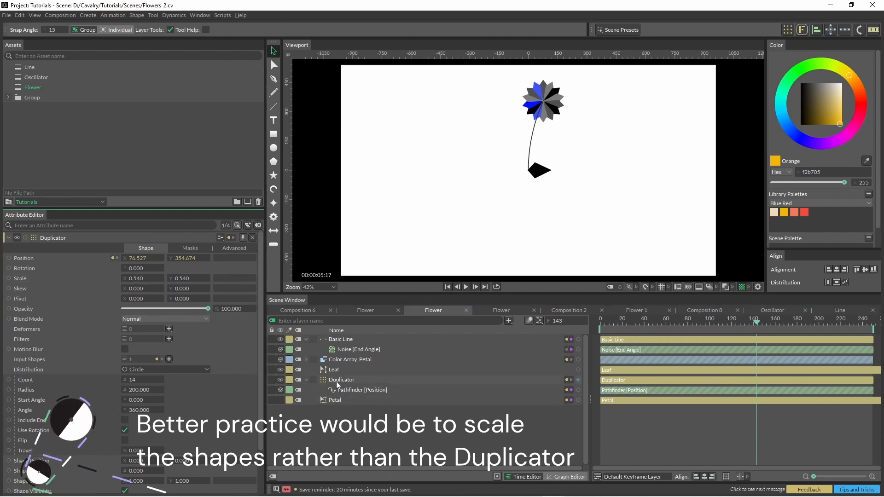
Step: Set Pathfinder travel to 97.5, link its rotation to the Duplicator rotation, and add a ten-sided Polygon
click(342, 380)
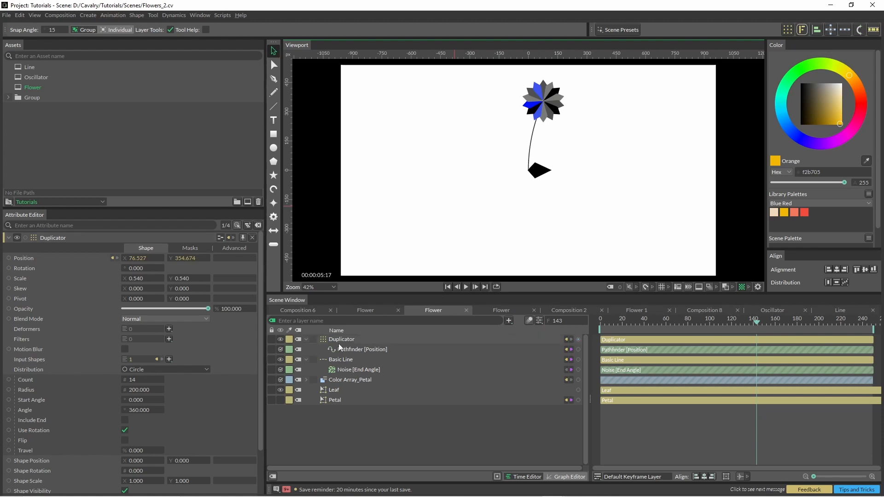
mouse_move(350, 356)
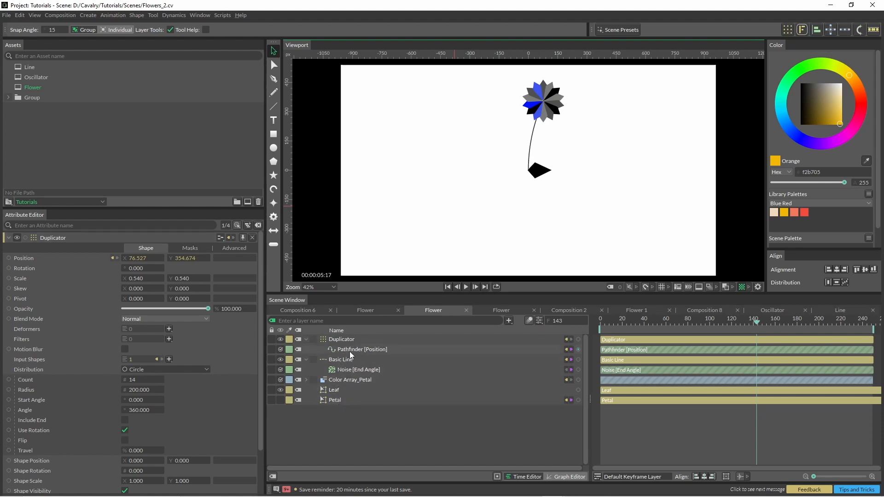
click(361, 349)
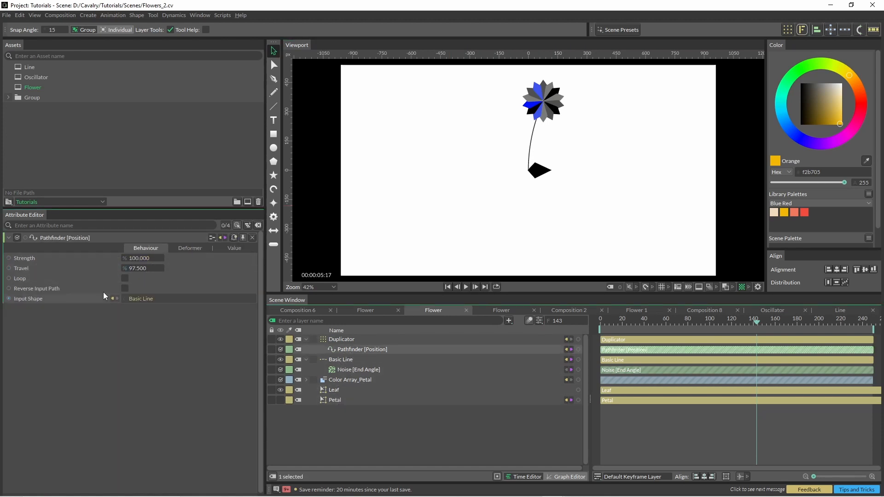
click(466, 287)
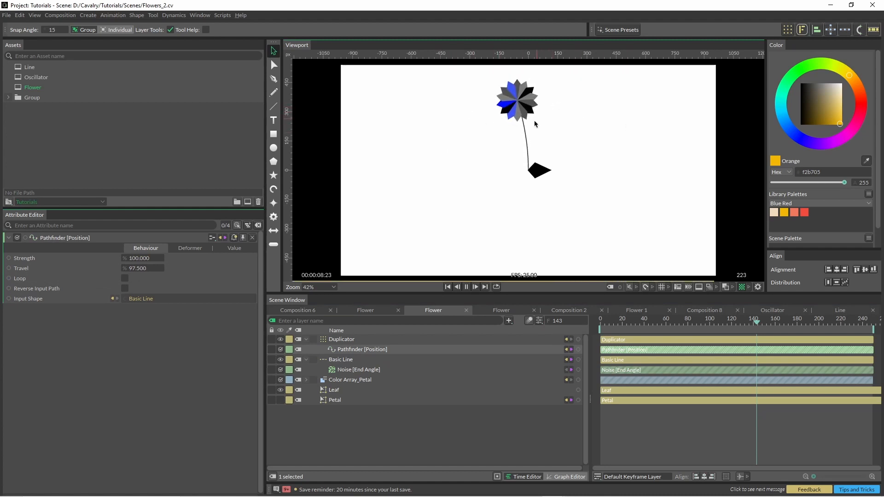
click(234, 248)
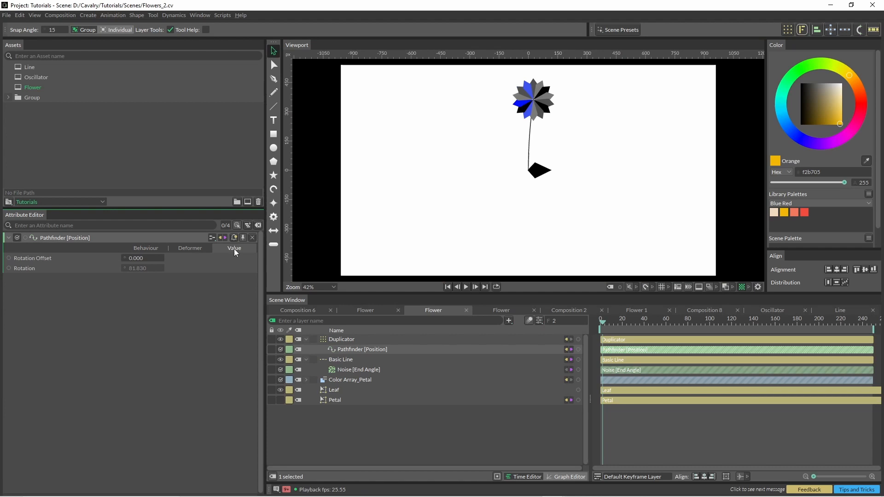
mouse_move(125, 282)
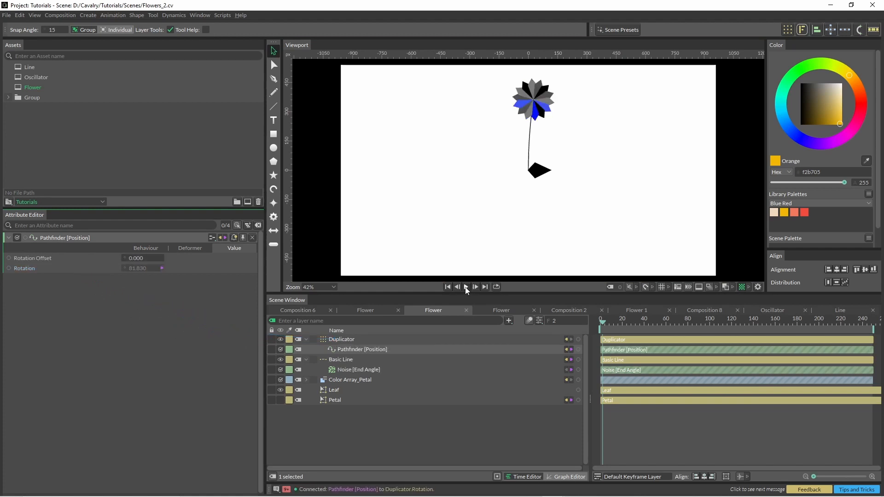
click(466, 288)
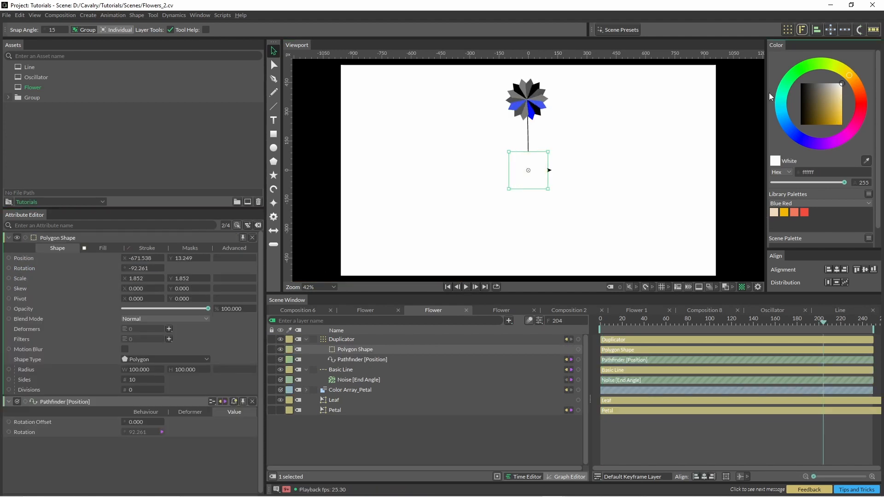
mouse_move(344, 356)
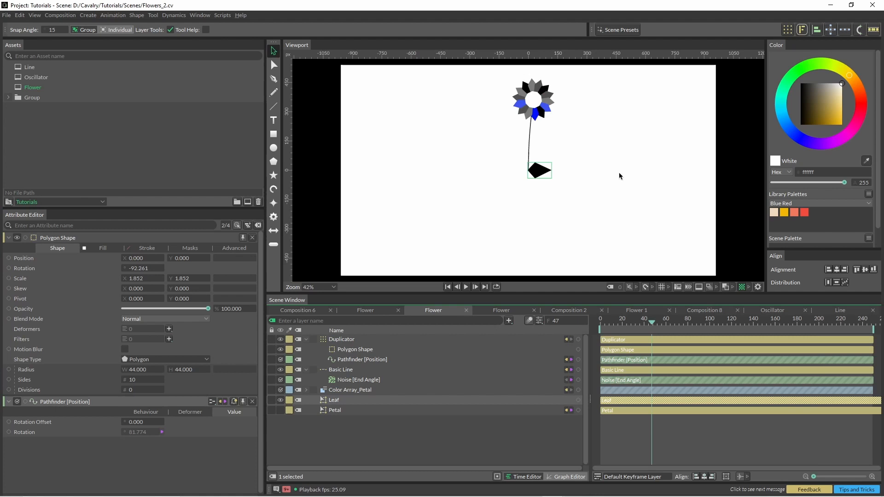
mouse_move(788, 29)
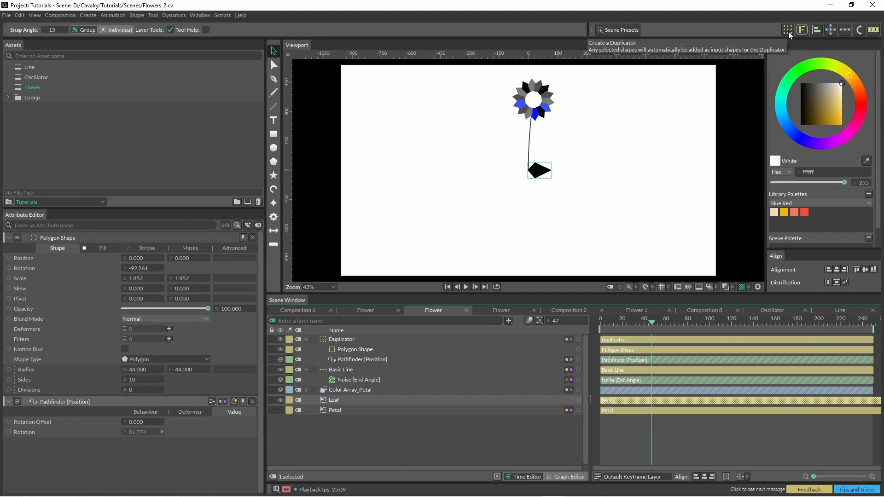
Step: Rename the second duplicator to Duplicator_Leaf
click(788, 30)
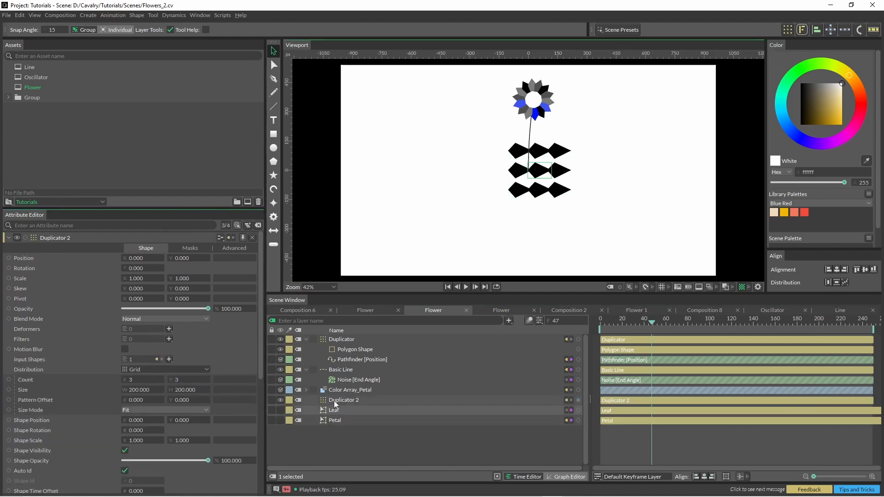
click(343, 399)
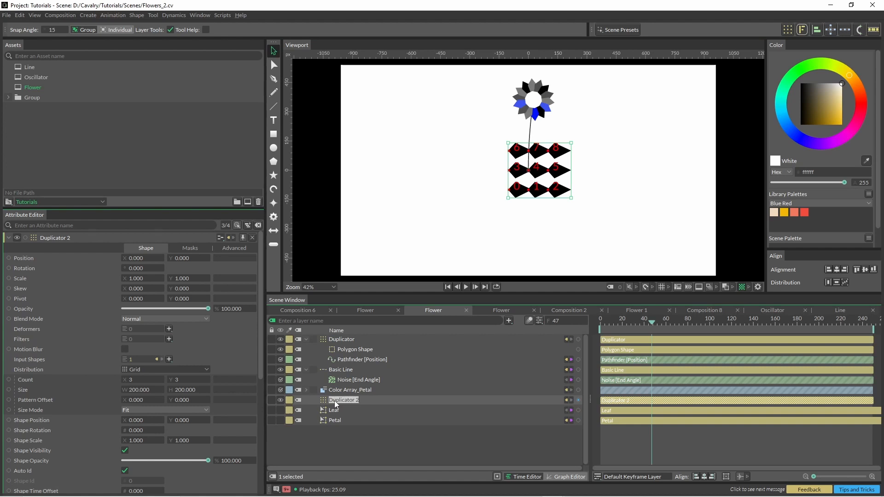
text(Duplicator_Lea)
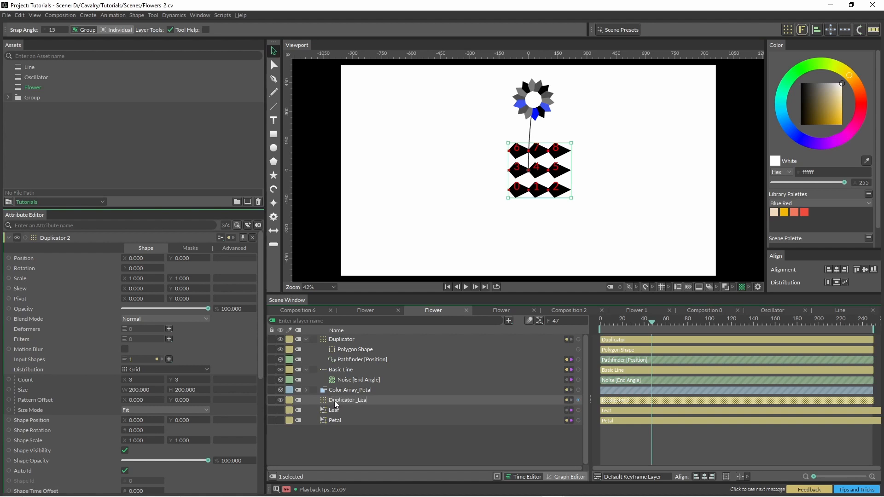
click(347, 399)
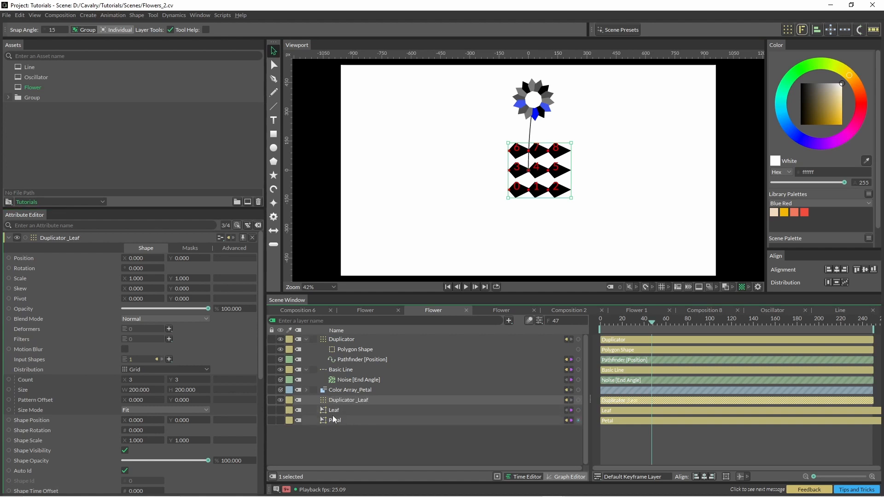
Step: Set the leaf distribution to Path with Basic Line as the input shape
click(164, 369)
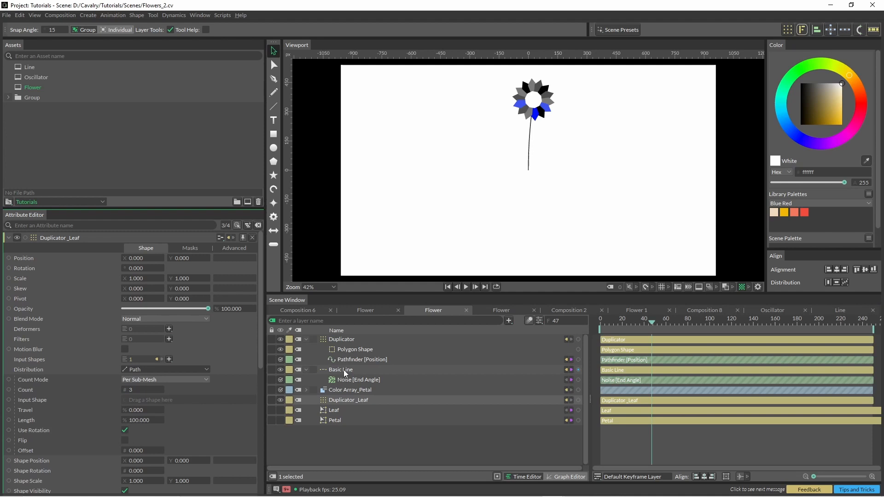
drag(341, 369, 164, 400)
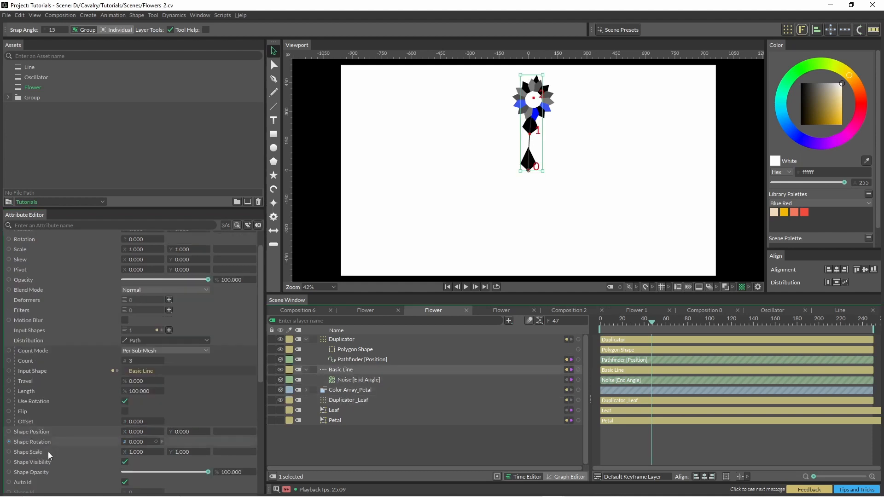
Step: Add a Stagger on Shape Scale from 0.2 to 0.5 and set the duplicator length to 56.9
right_click(33, 442)
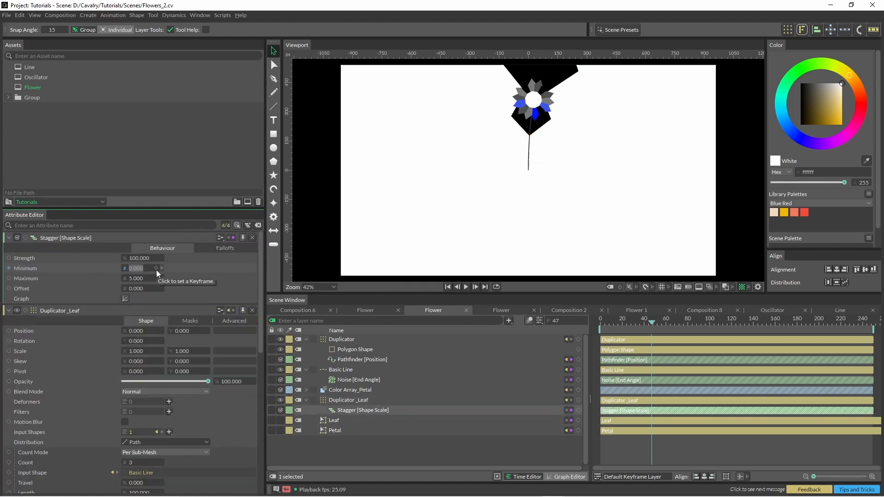
text(.2)
click(142, 278)
text(0.500)
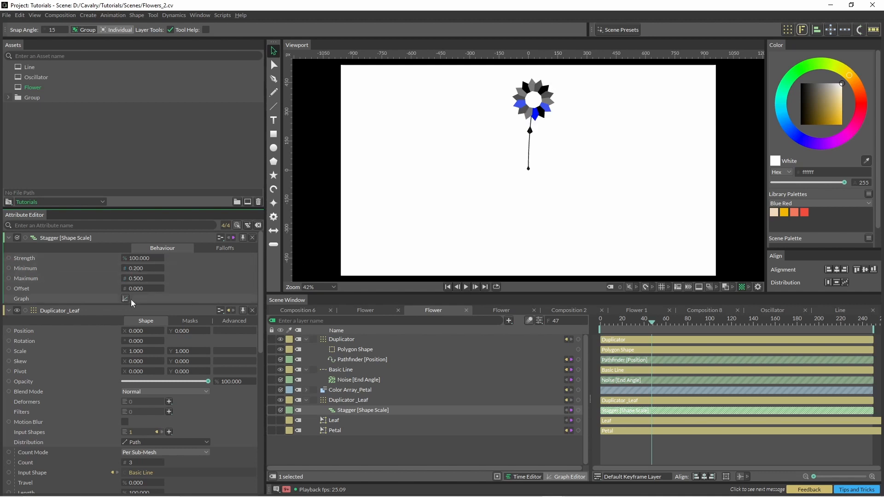
click(125, 298)
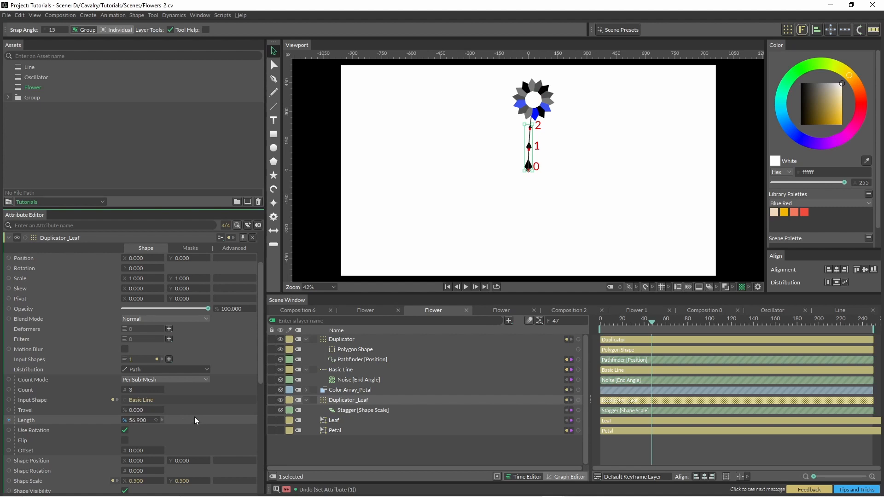
Step: Add a Value Array on Shape Rotation with a 66 rotation and play back the swaying flower
scroll(down, 3)
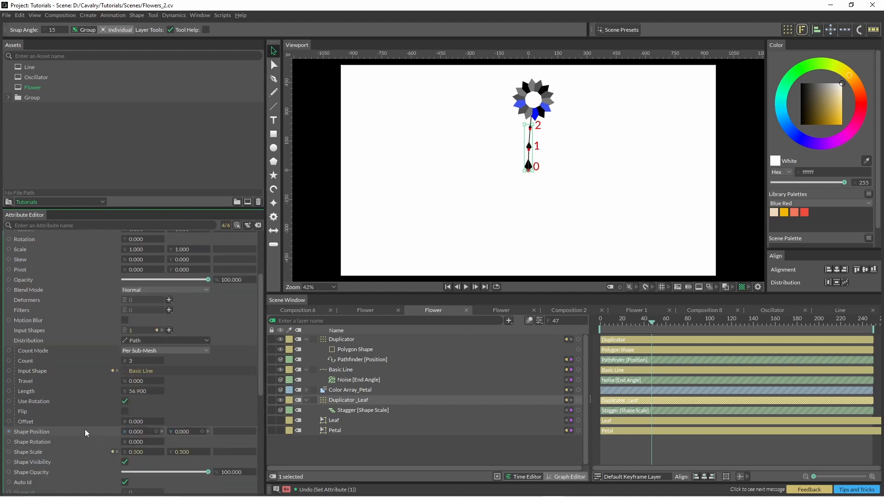
scroll(down, 3)
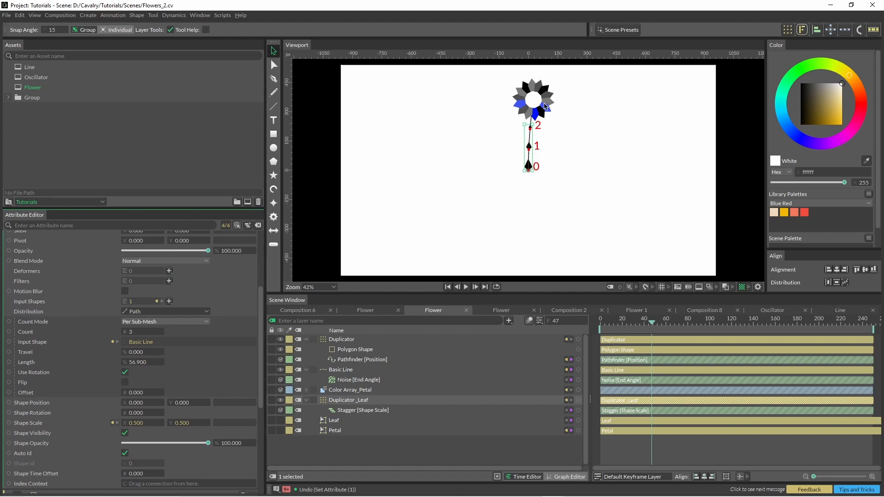
mouse_move(81, 425)
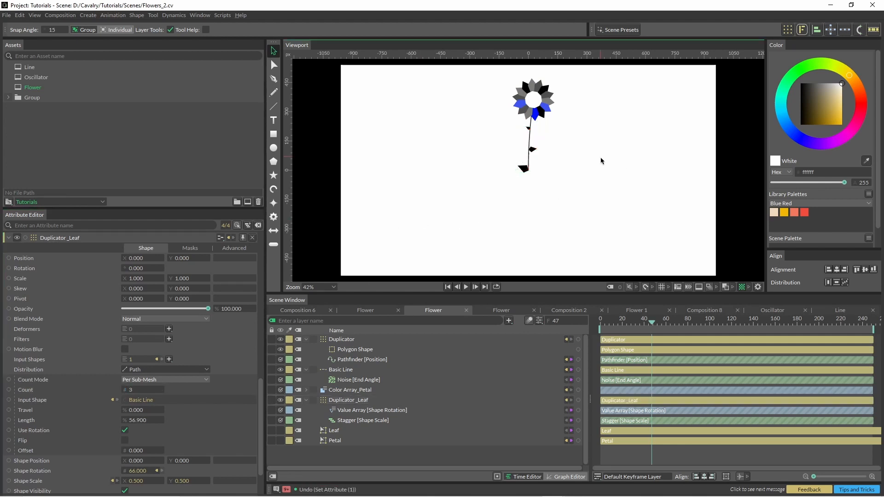
mouse_move(469, 293)
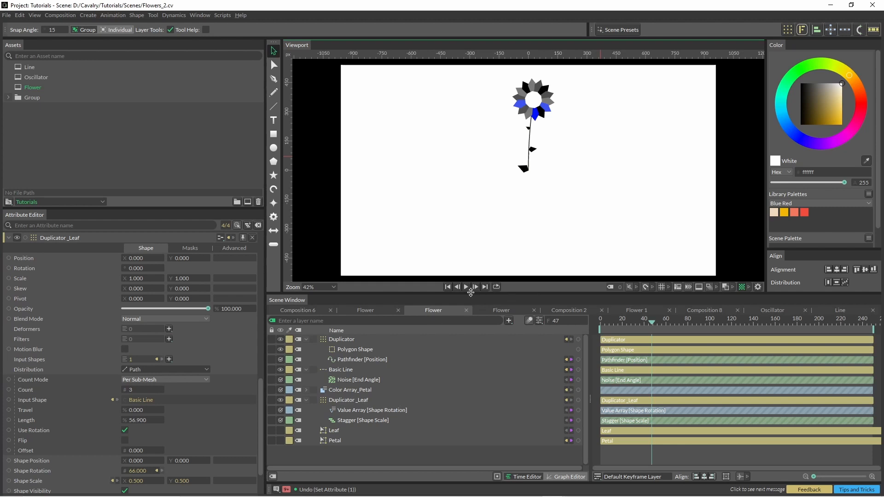
click(448, 288)
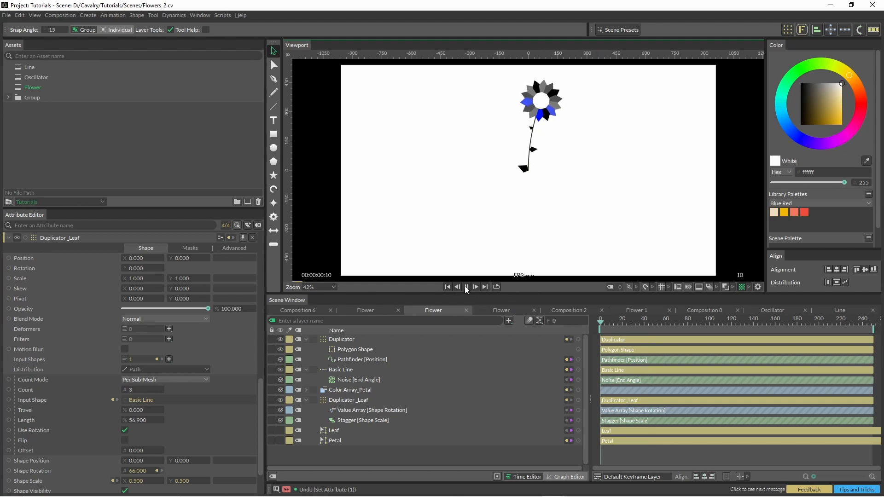
click(466, 287)
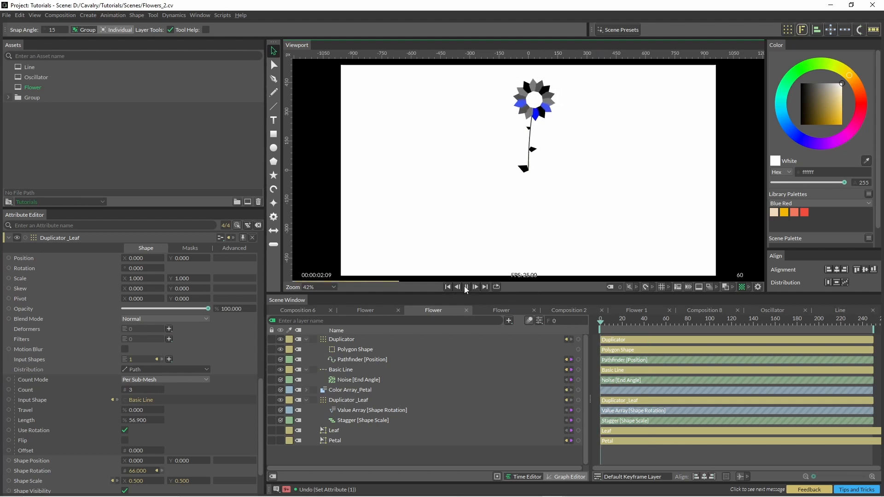
click(467, 287)
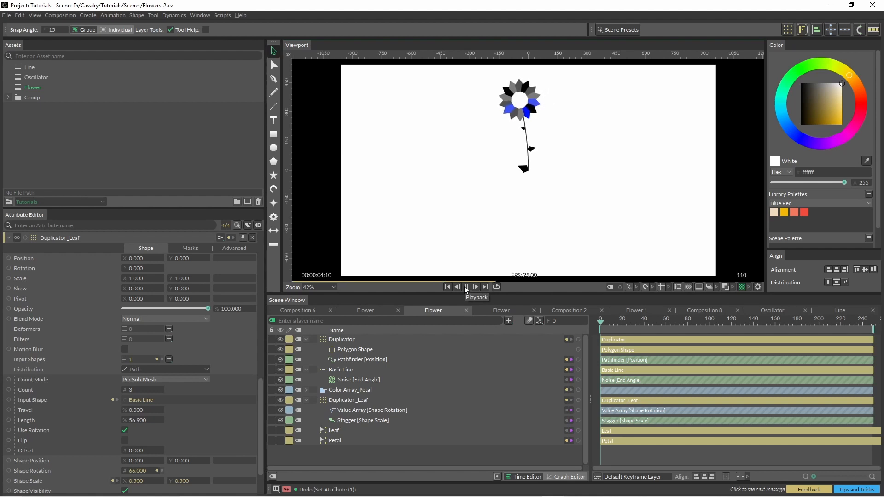
click(466, 288)
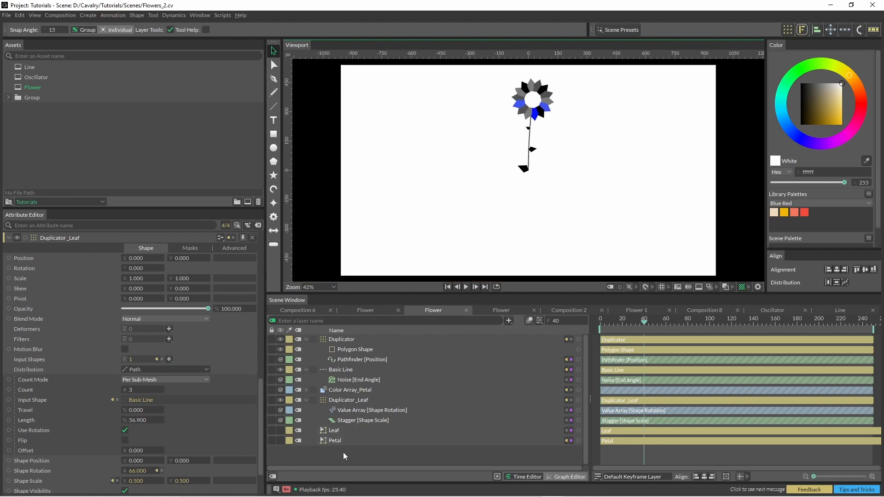
mouse_move(330, 339)
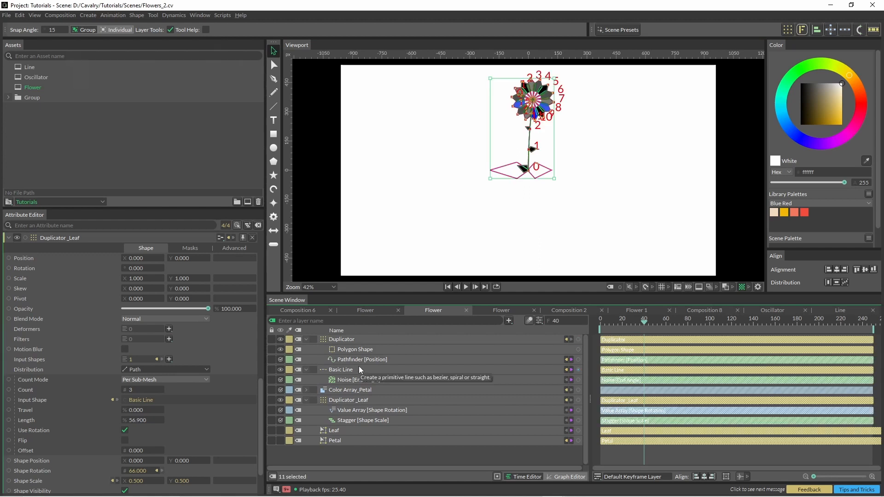
Step: Pre-compose all flower layers into Flower New and place it in a new composition
key(ctrl+shift+c)
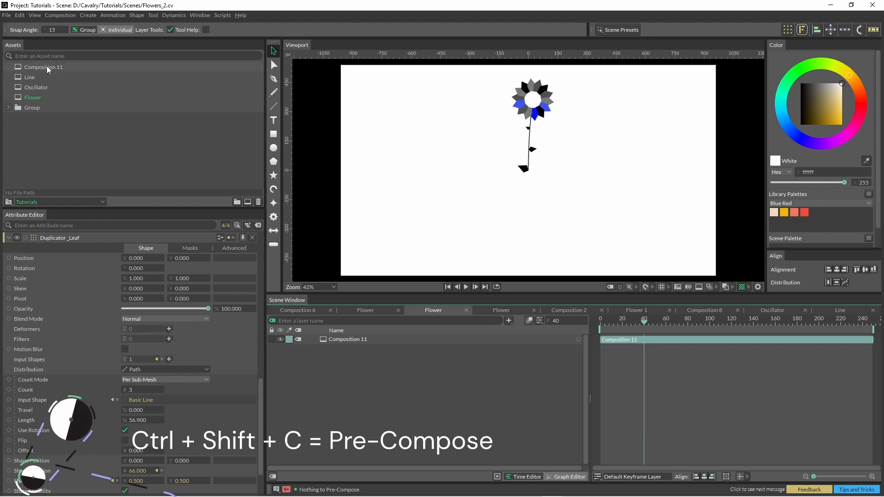
click(44, 66)
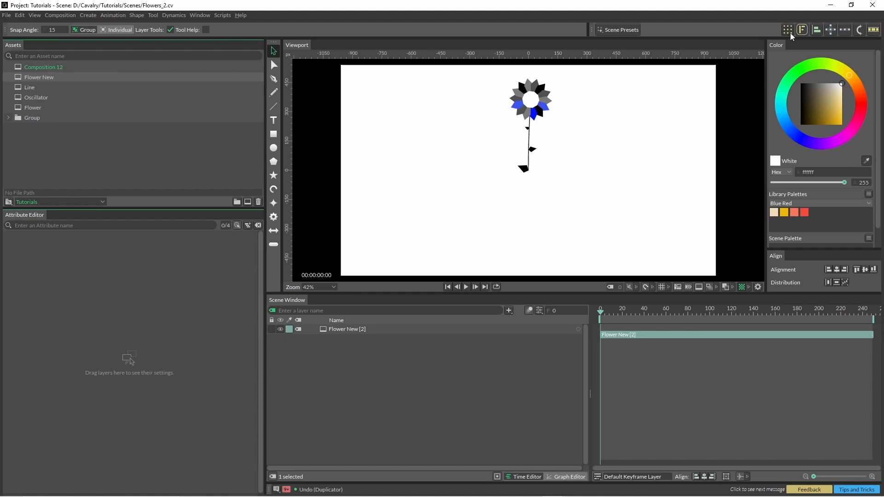
mouse_move(786, 29)
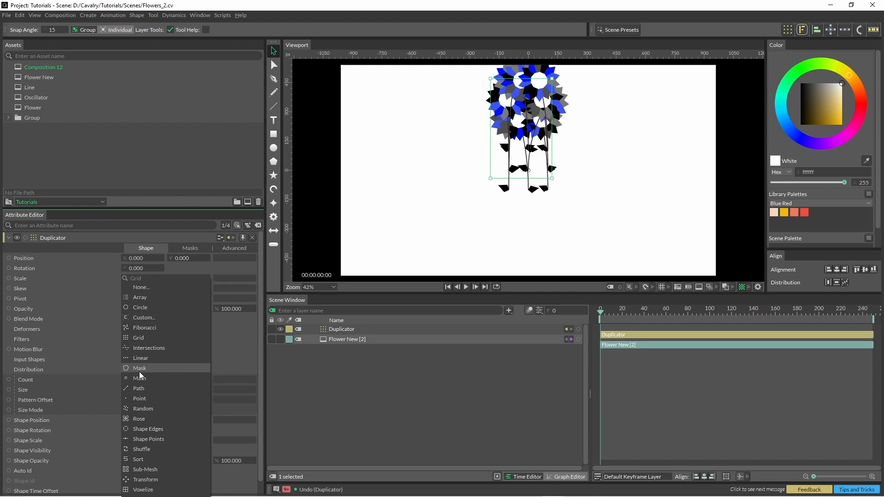
Step: Duplicate Flower New linearly and horizontally at size 903 into a row of three flowers
click(141, 357)
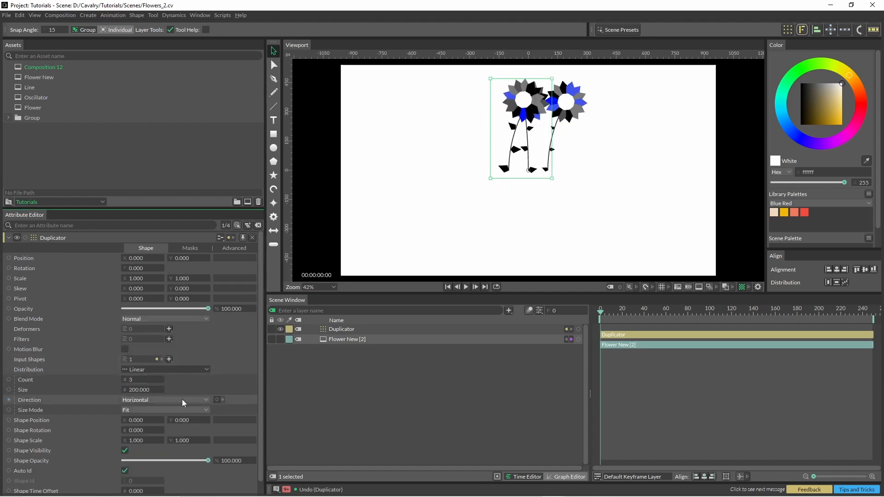
drag(139, 390, 186, 390)
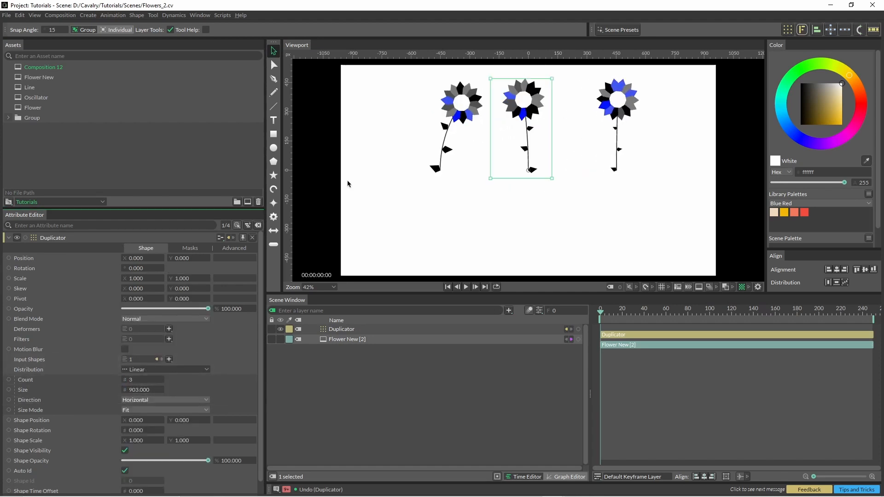
click(466, 287)
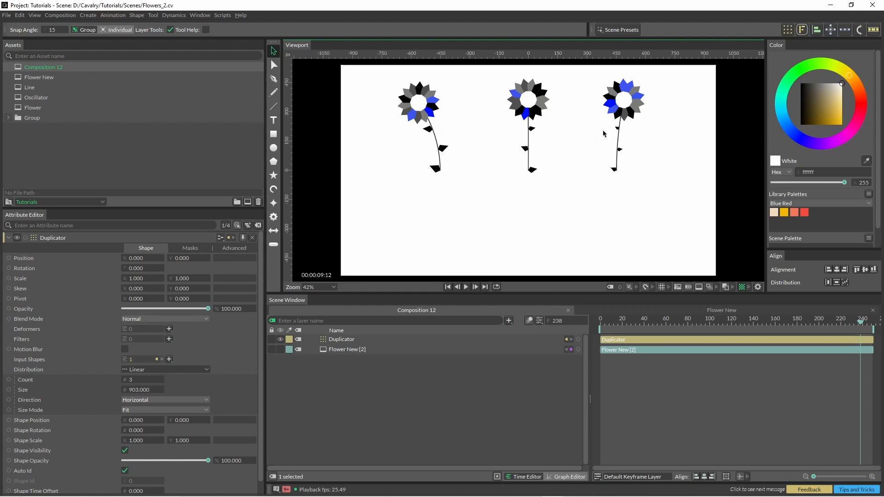
mouse_move(67, 82)
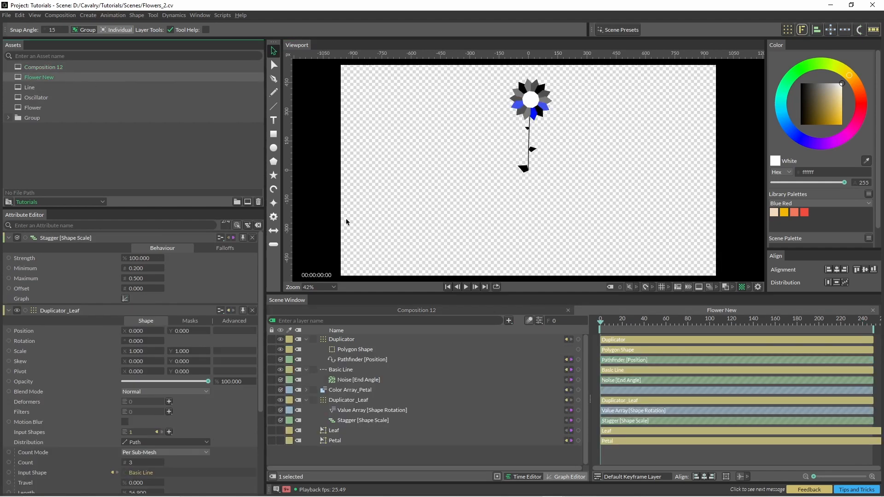
Step: Switch to Composition 12 showing the row of five swaying flowers
click(348, 400)
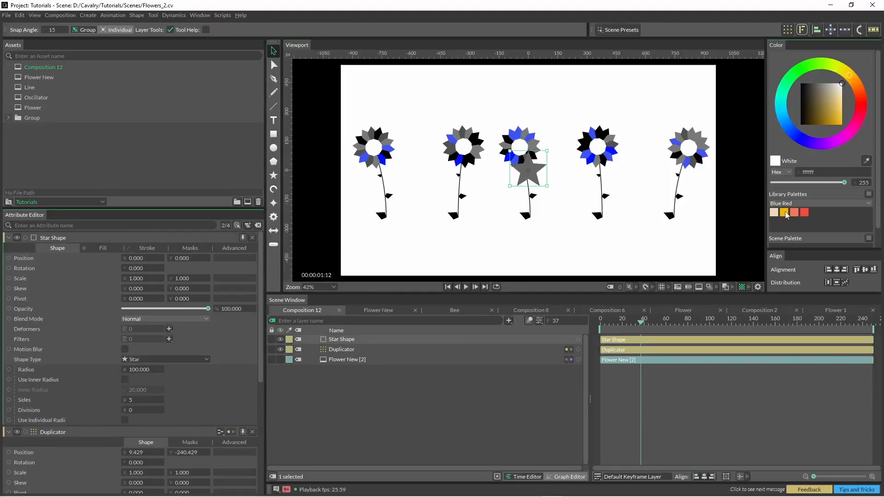
Step: Fill the star orange and add a Get Sub-Mesh Transform utility from the layer list
click(785, 212)
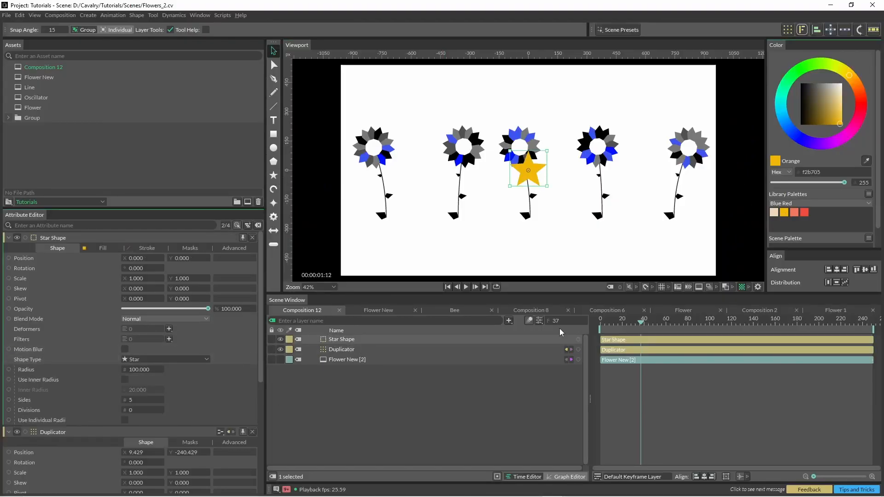
click(508, 321)
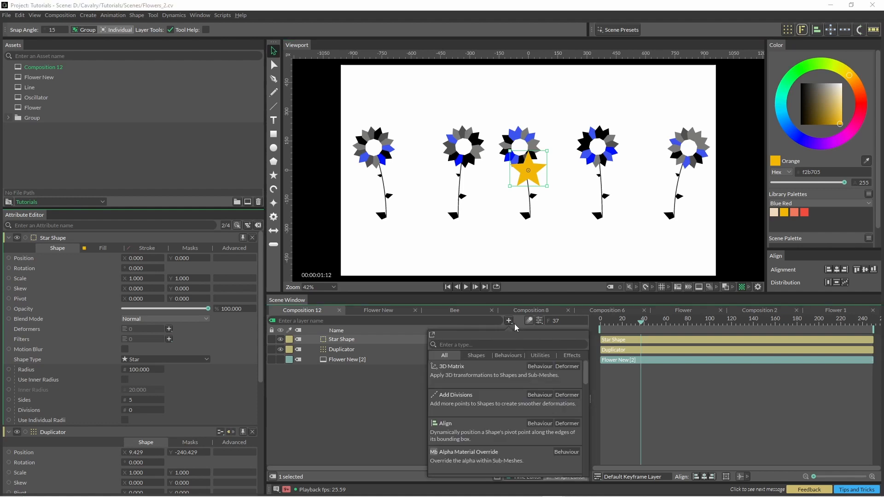
text(get)
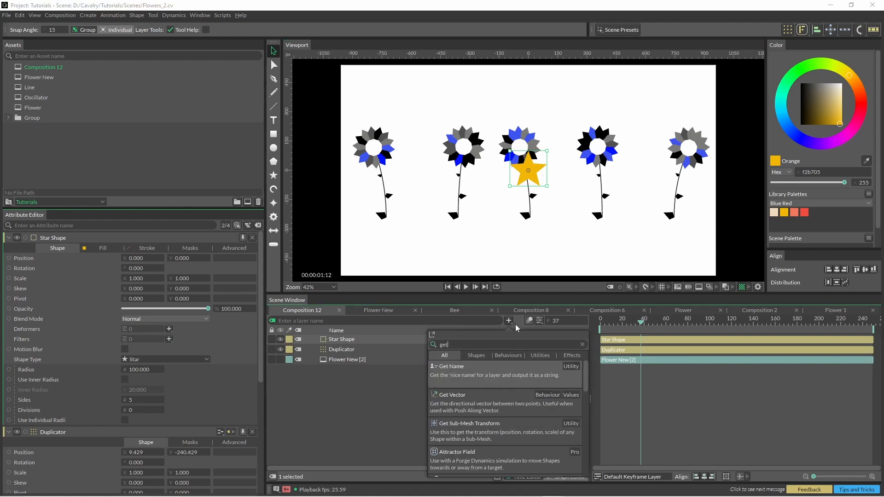
click(468, 423)
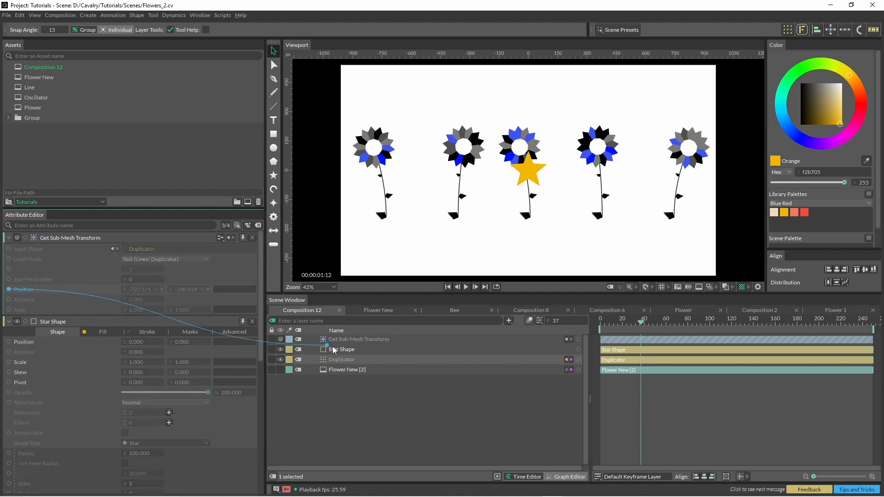
Step: Drive the star's Position from the Get Sub-Mesh Transform and change its level mode
right_click(343, 349)
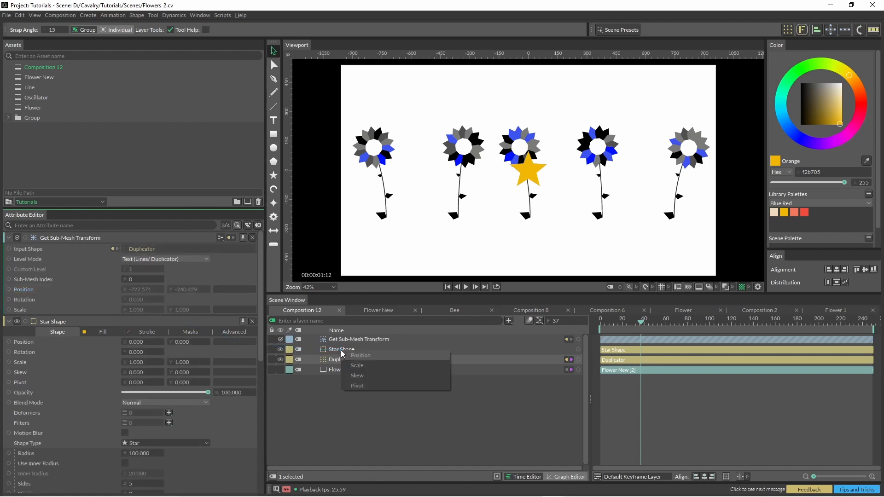
click(360, 356)
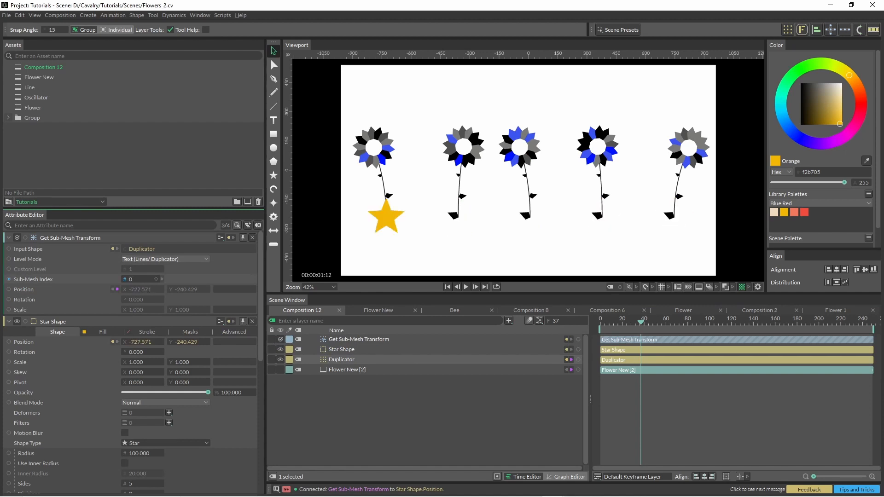
click(165, 259)
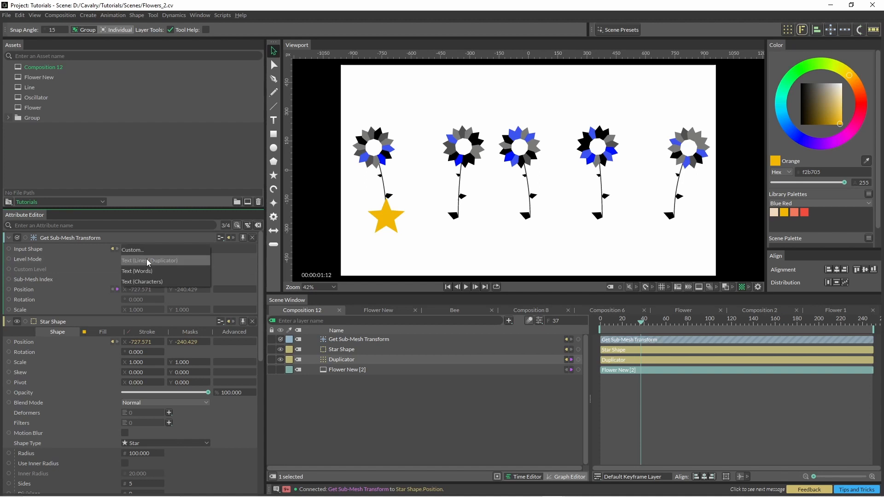
mouse_move(142, 281)
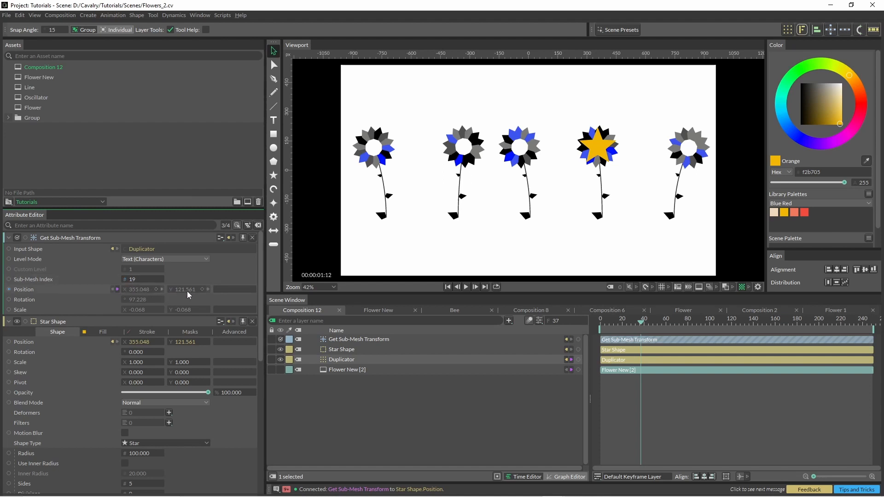
mouse_move(358, 343)
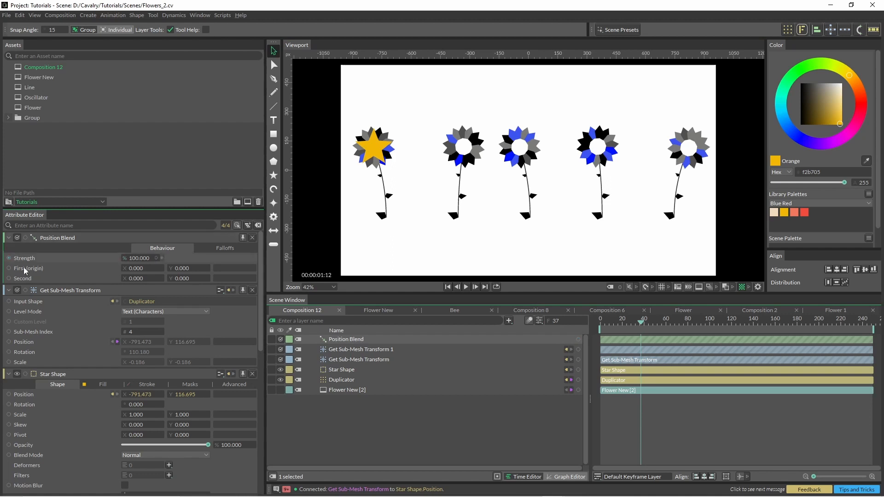
mouse_move(578, 352)
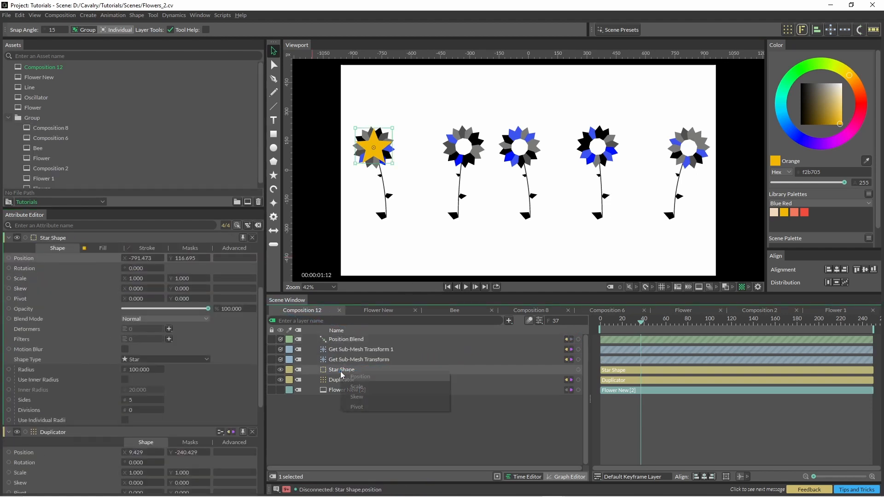
Step: Drive the star's Position from the Position Blend and check it during playback
click(361, 376)
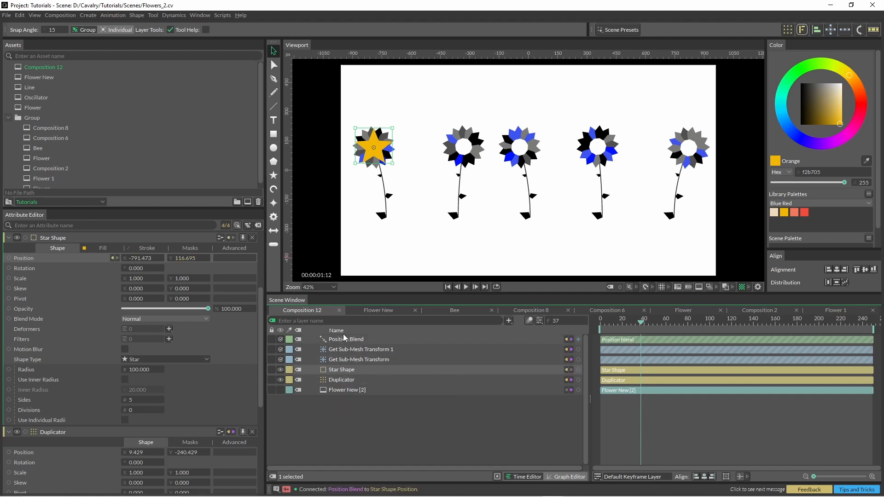
mouse_move(425, 349)
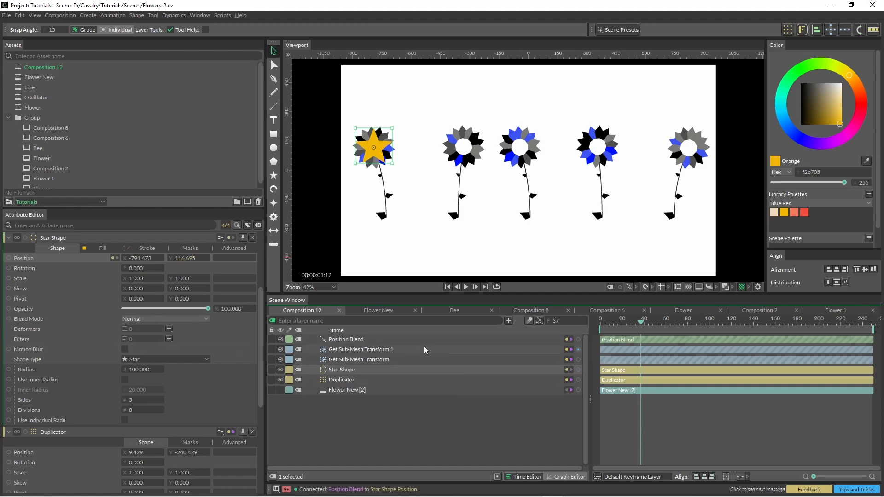
click(346, 339)
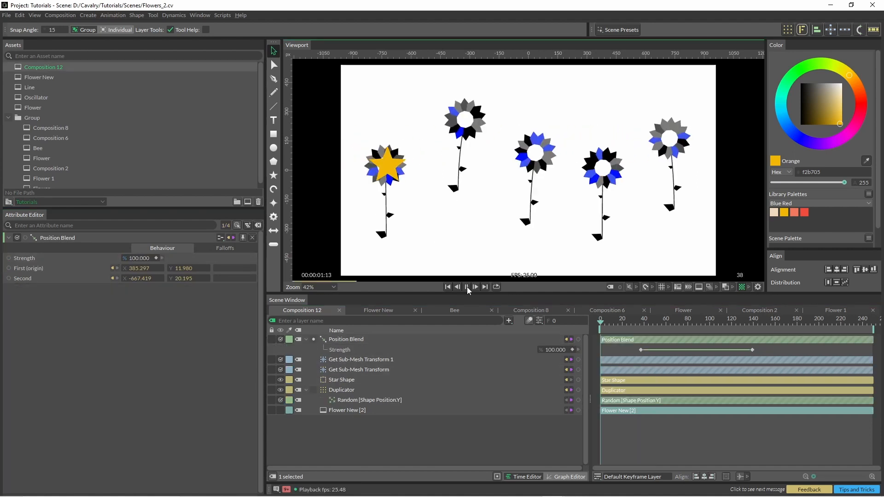
click(360, 369)
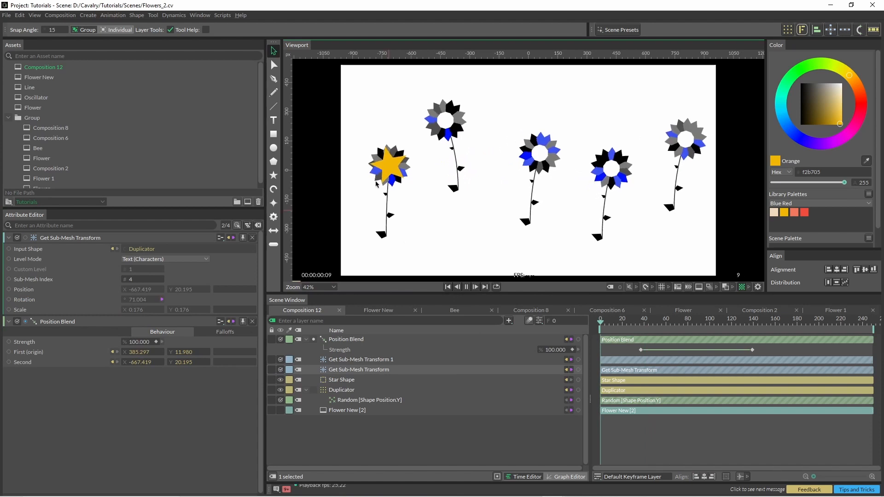
Step: Link the Position Blend strength to the Value Blend and play to check the rotation blend
click(476, 288)
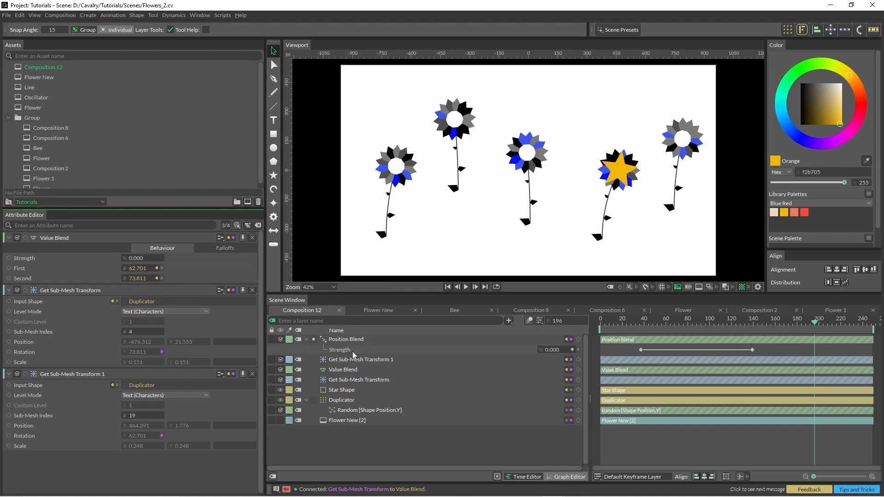
click(346, 338)
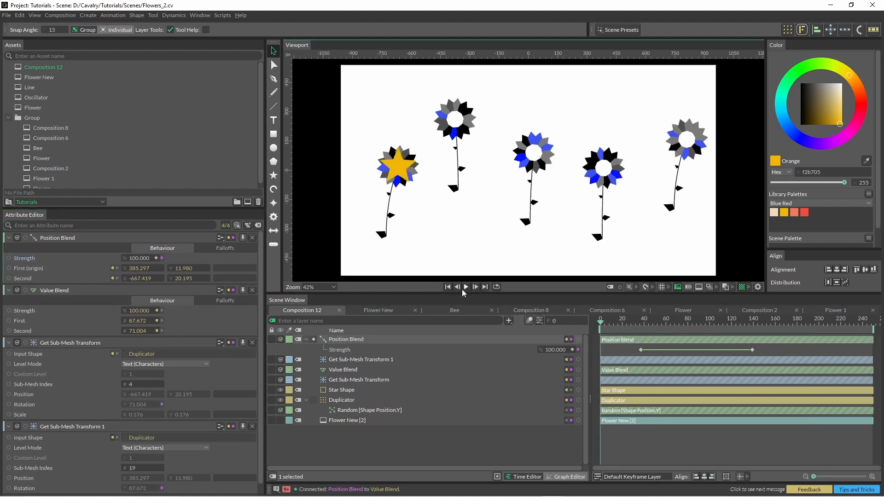
click(466, 288)
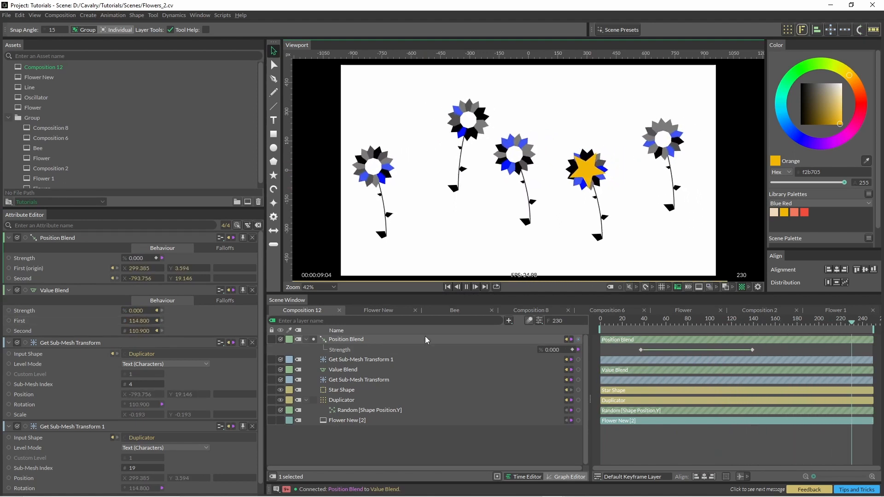
click(447, 287)
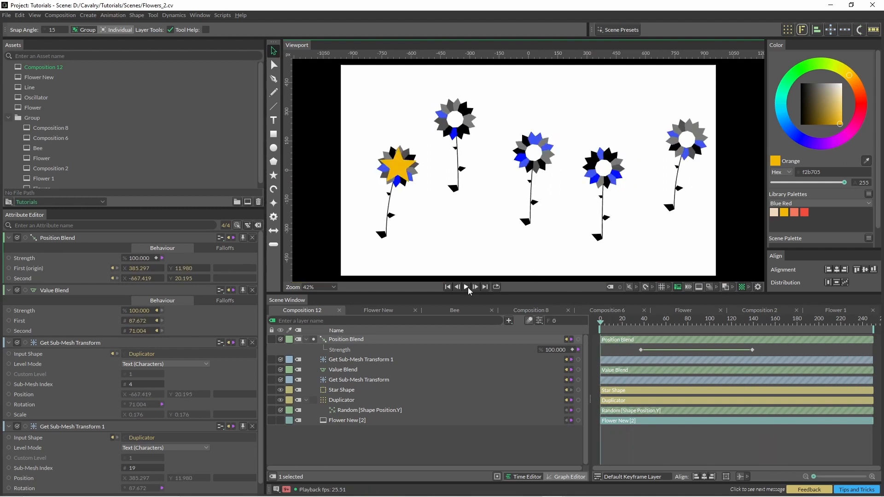
click(466, 286)
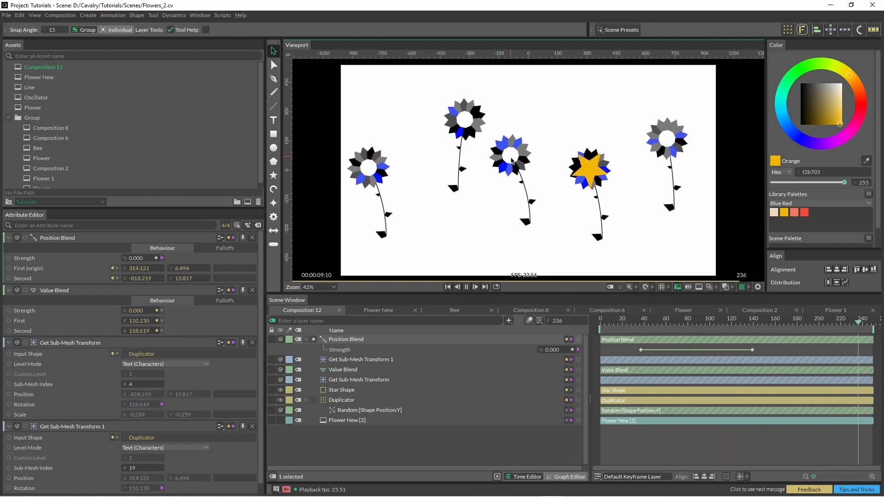
click(639, 323)
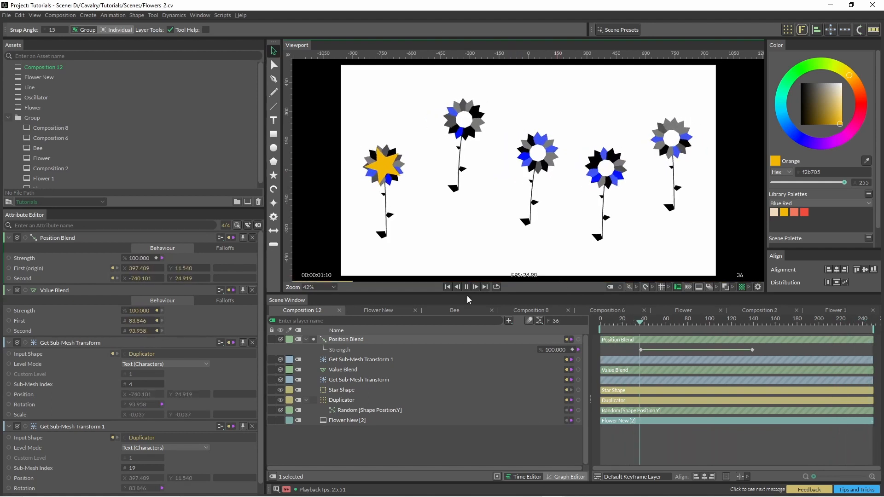